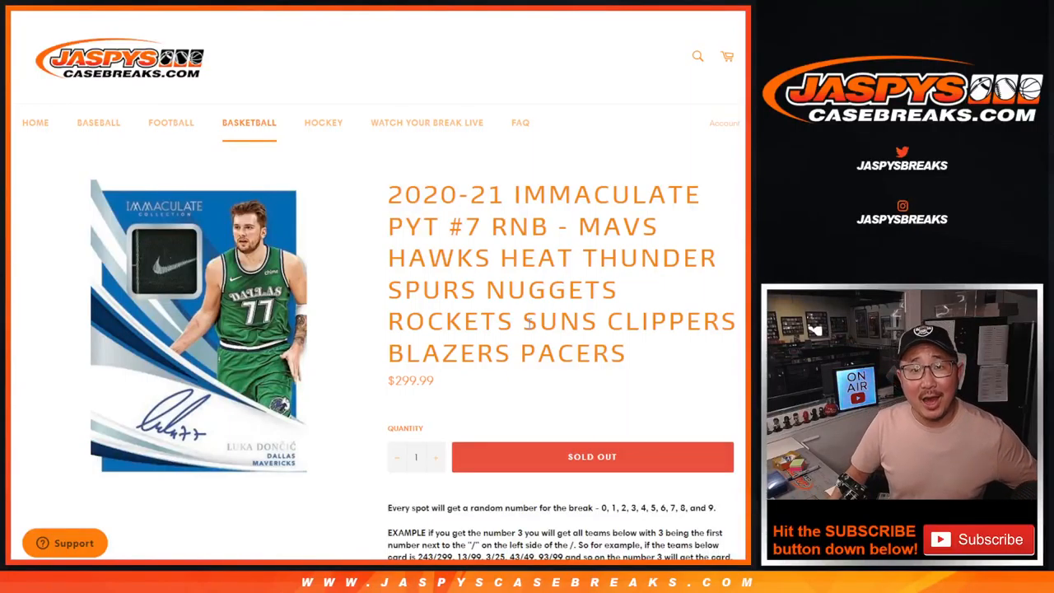
- Select the RNB part of the break title and scroll down to the numbers list randomizer
double_click(518, 227)
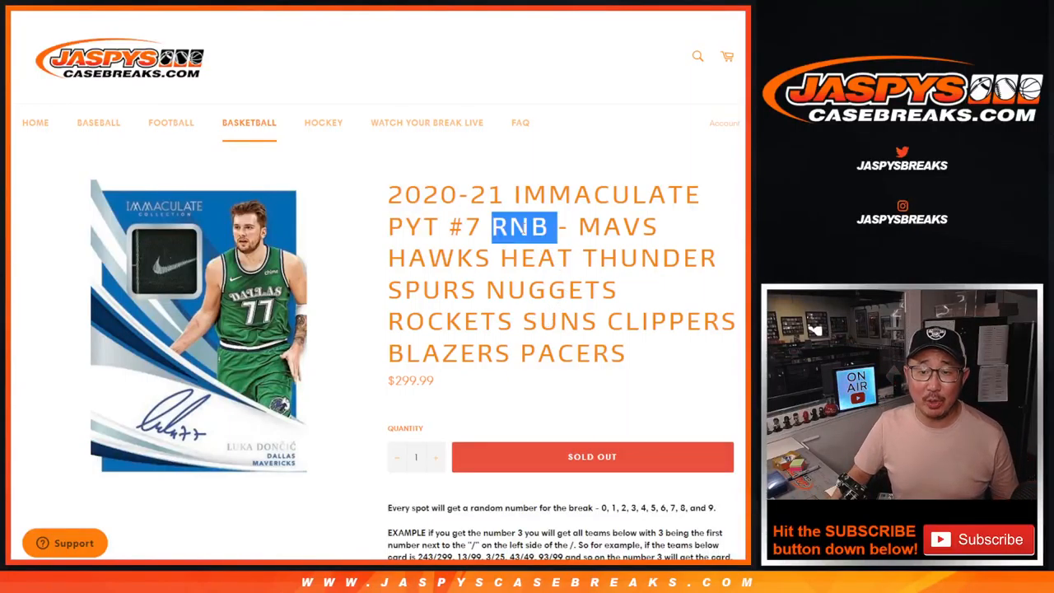
left_click_drag(519, 228, 613, 352)
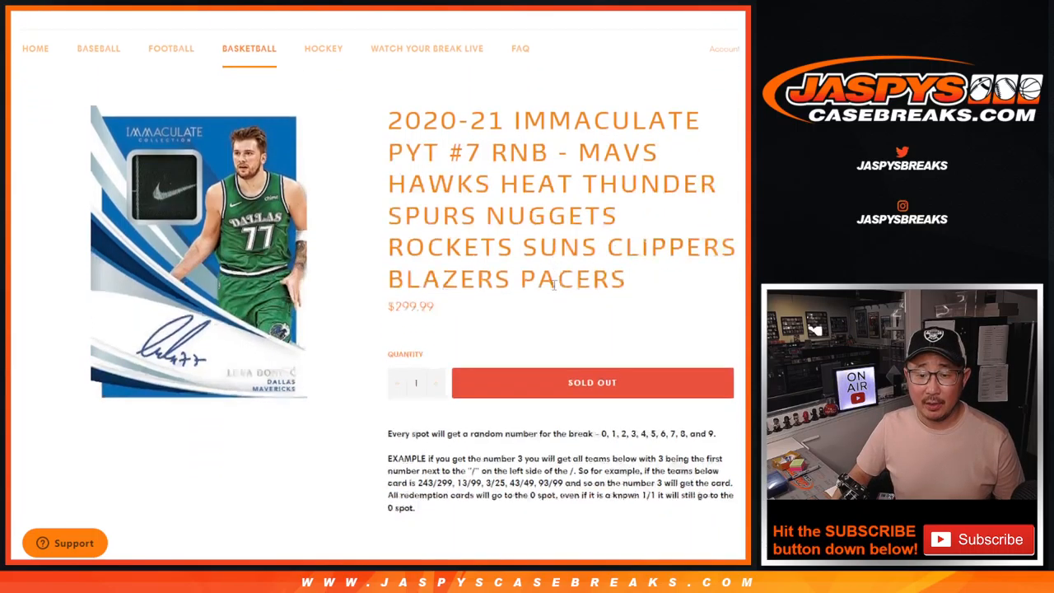
scroll("down", 3)
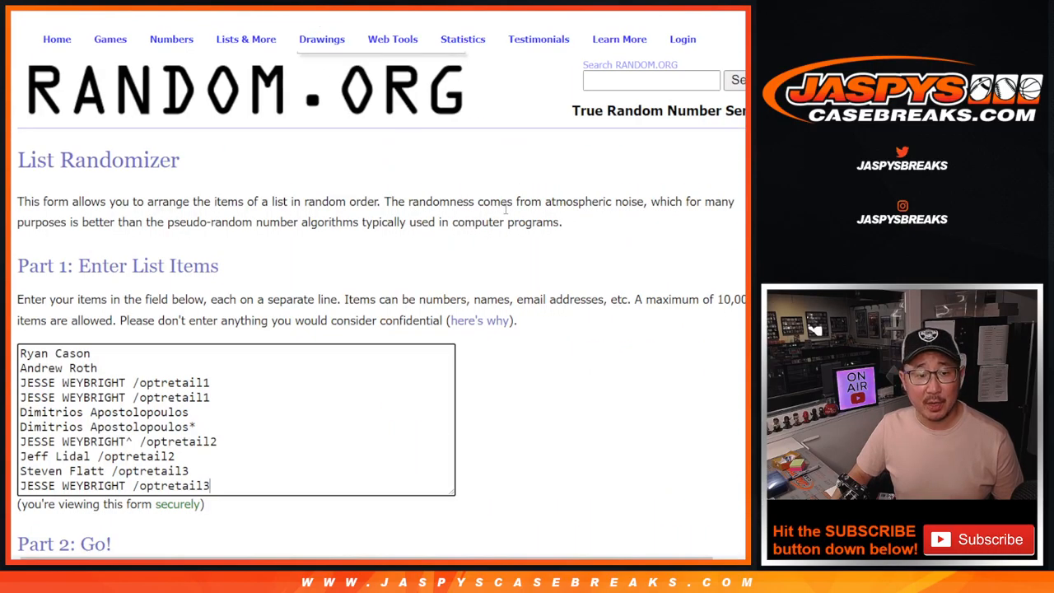
scroll("down", 3)
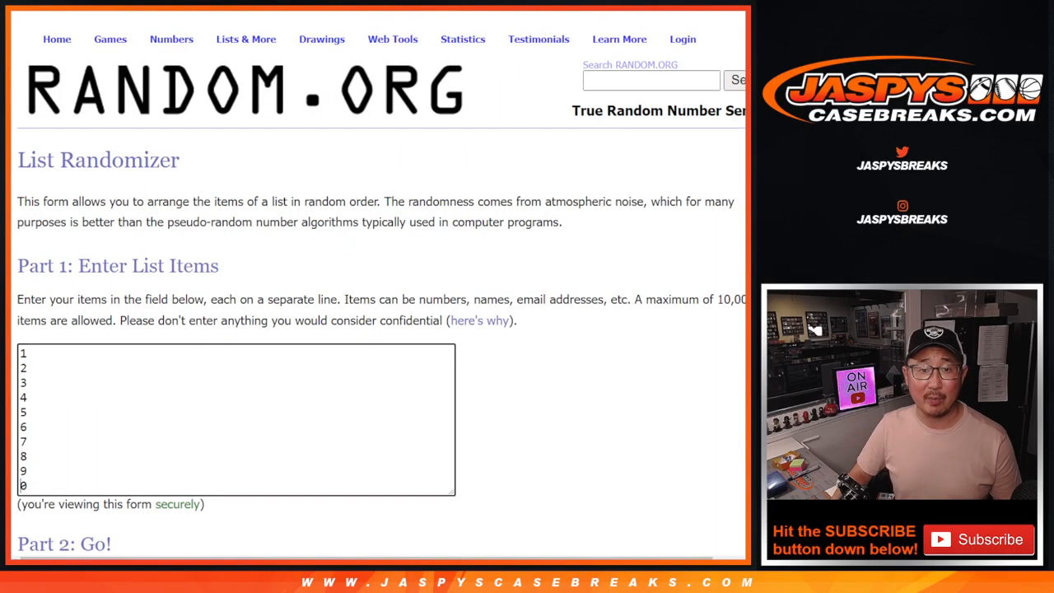
scroll("down", 3)
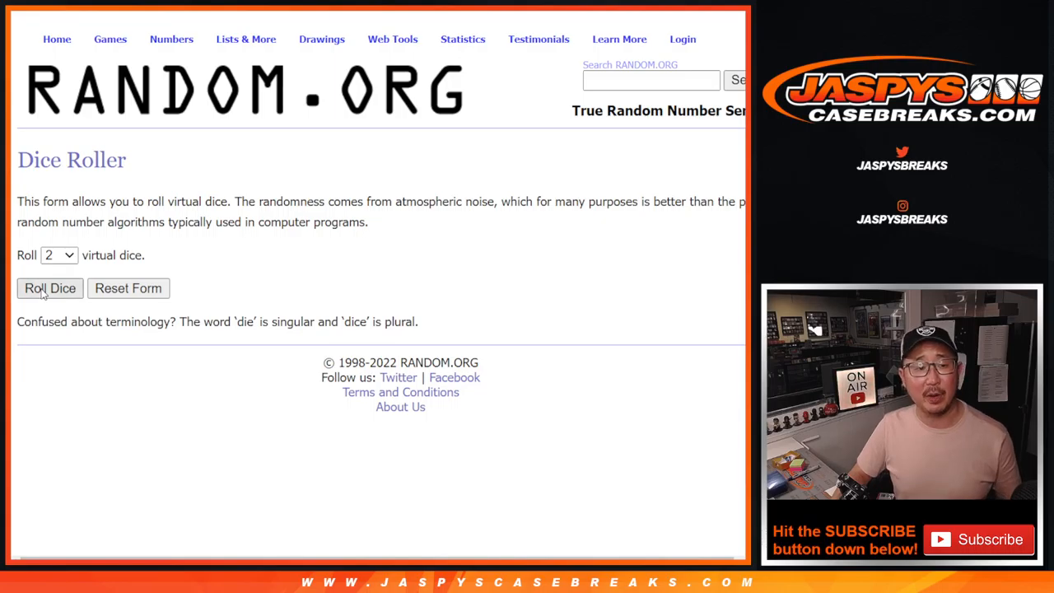
left_click(50, 287)
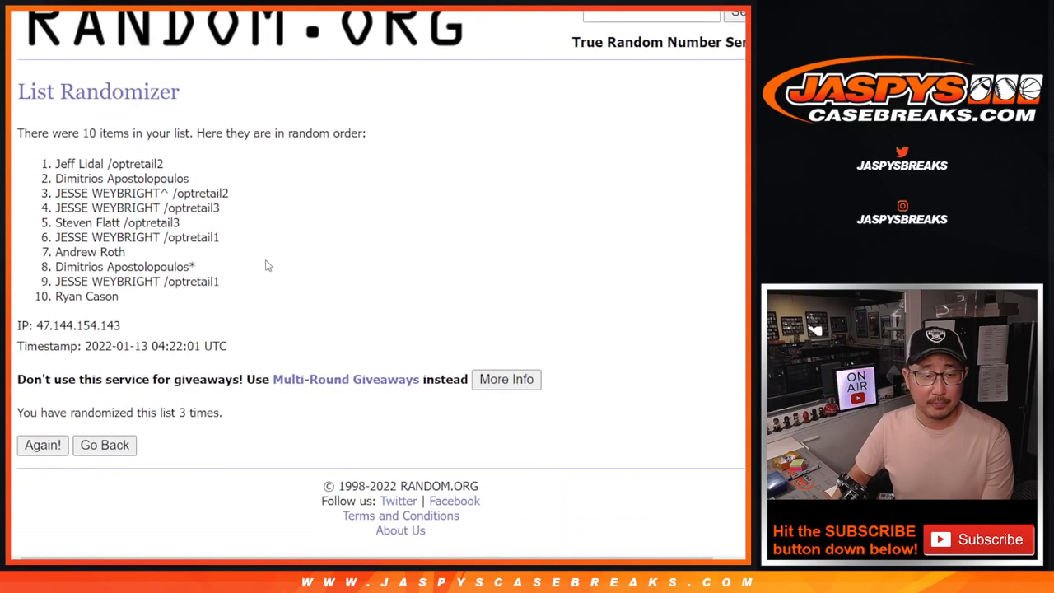
left_click_drag(56, 158, 118, 290)
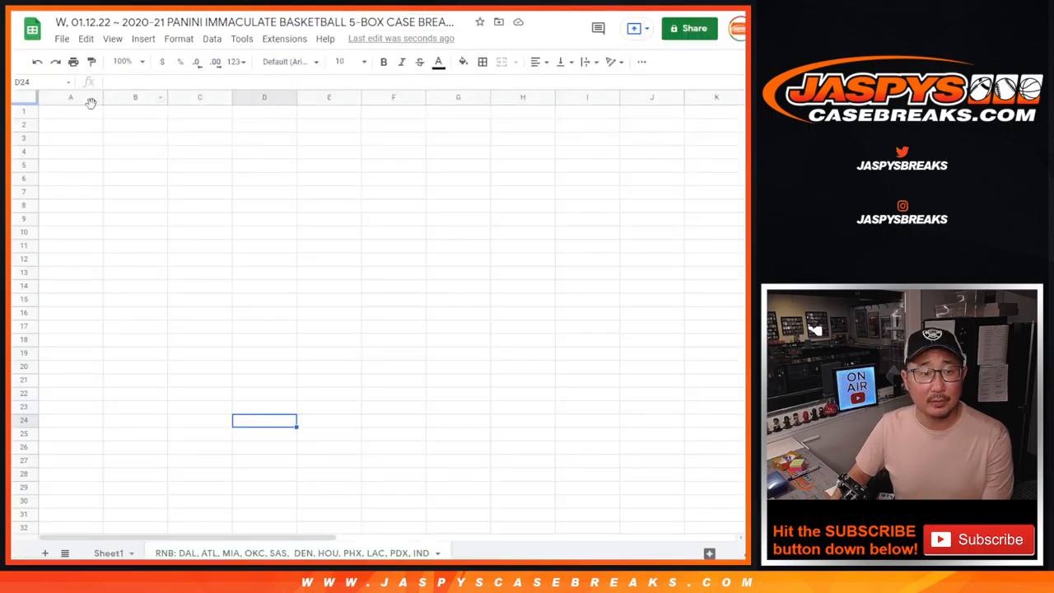
- Paste the shuffled names into the sheet and randomize the numbers 0 through 9
key("ctrl+v")
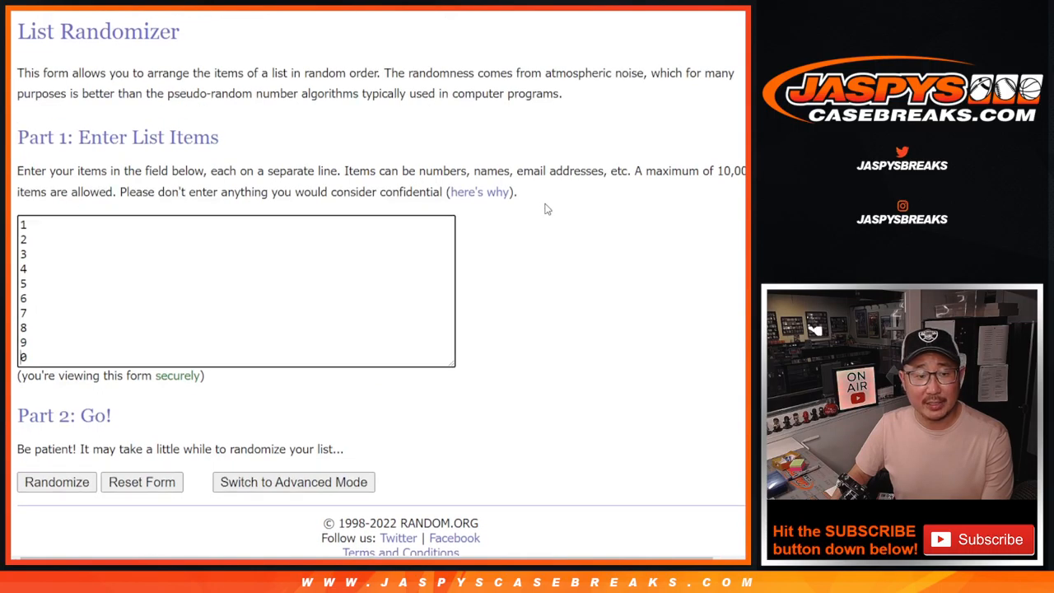
left_click(56, 481)
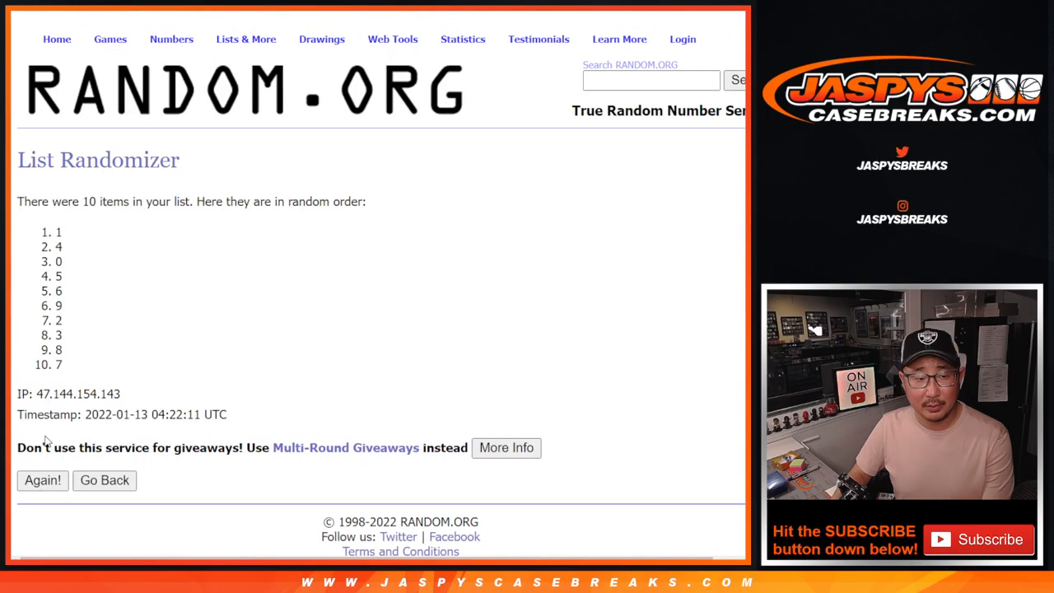
scroll("up", 3)
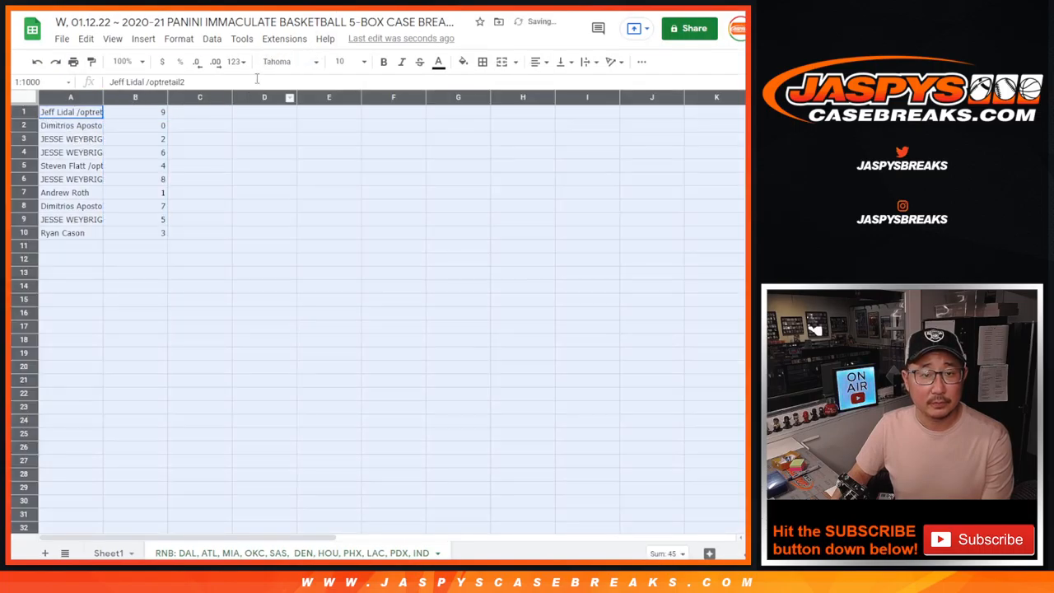
- Show the names and numbers at font size 14 with the sheet zoomed to 150%
left_click(363, 61)
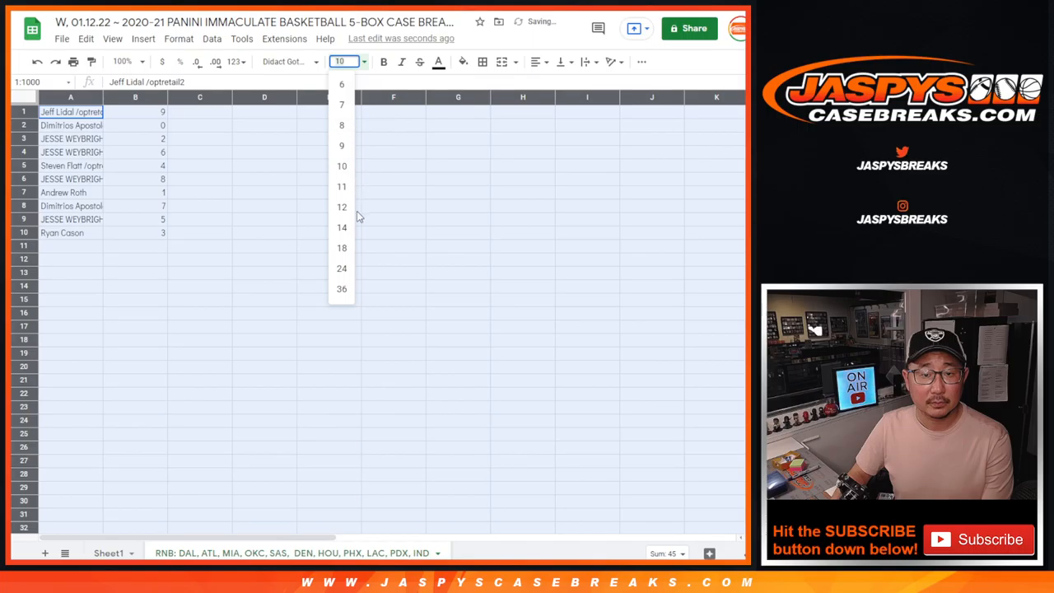
left_click(122, 61)
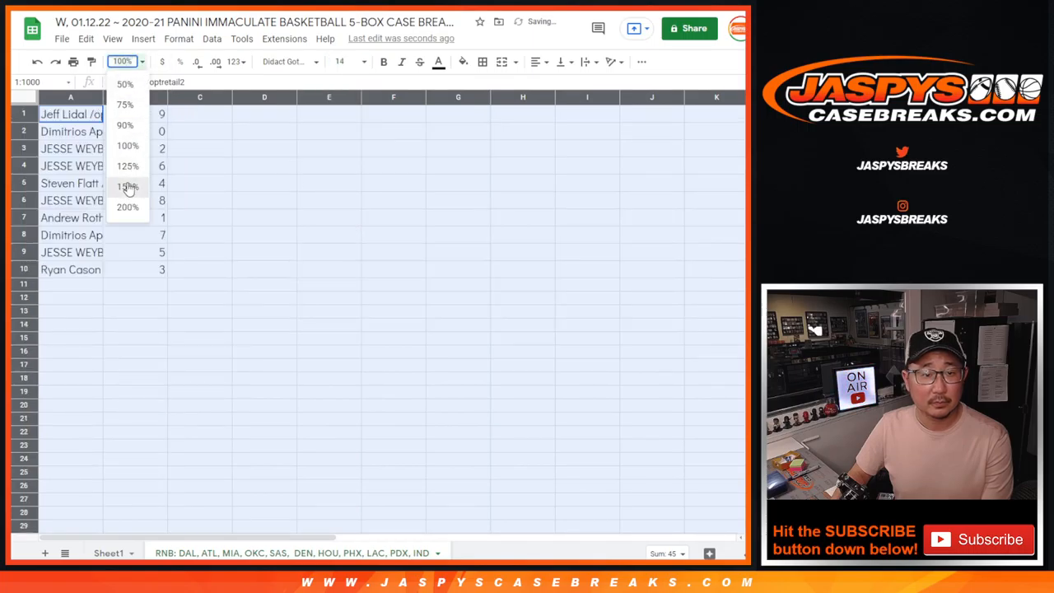
left_click(129, 184)
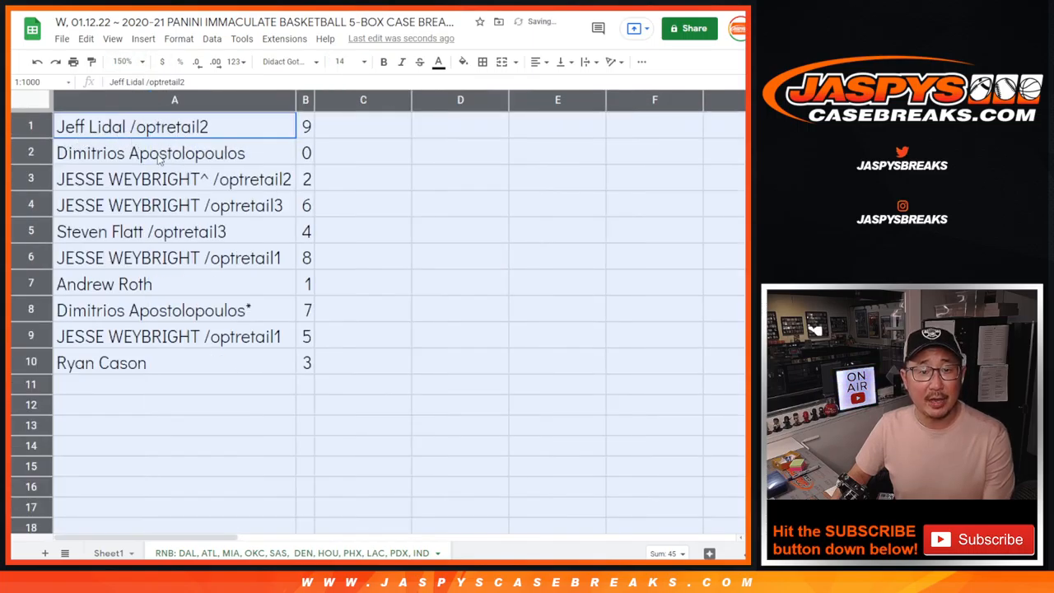
left_click(174, 177)
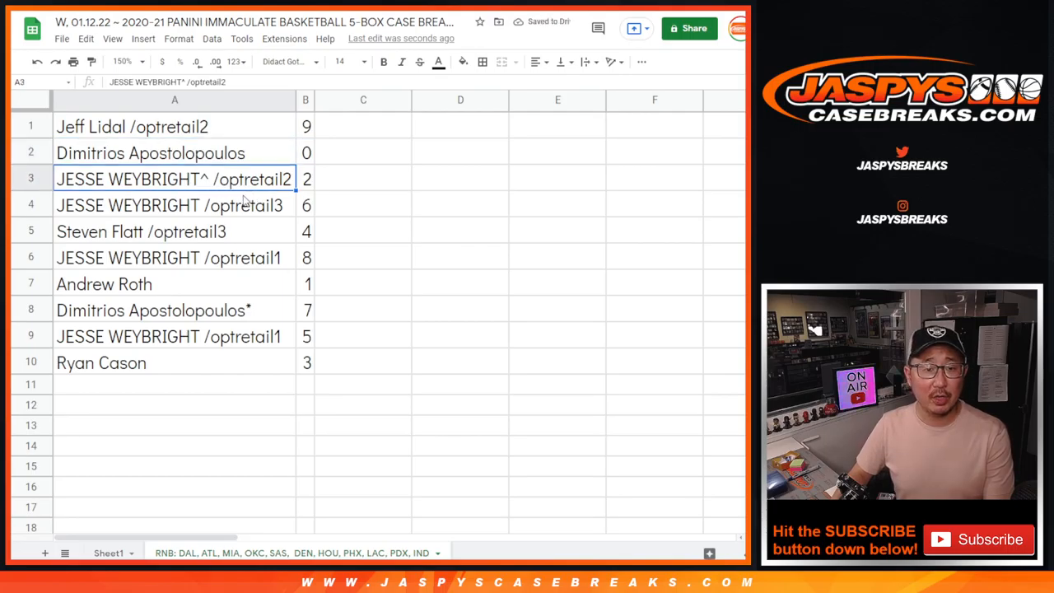
left_click(174, 257)
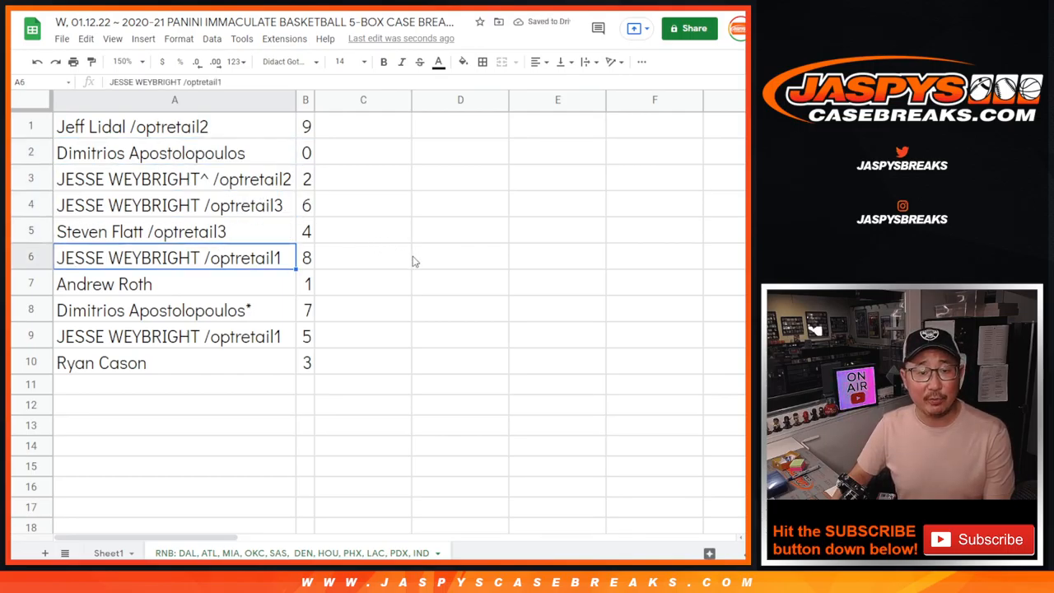
left_click(174, 336)
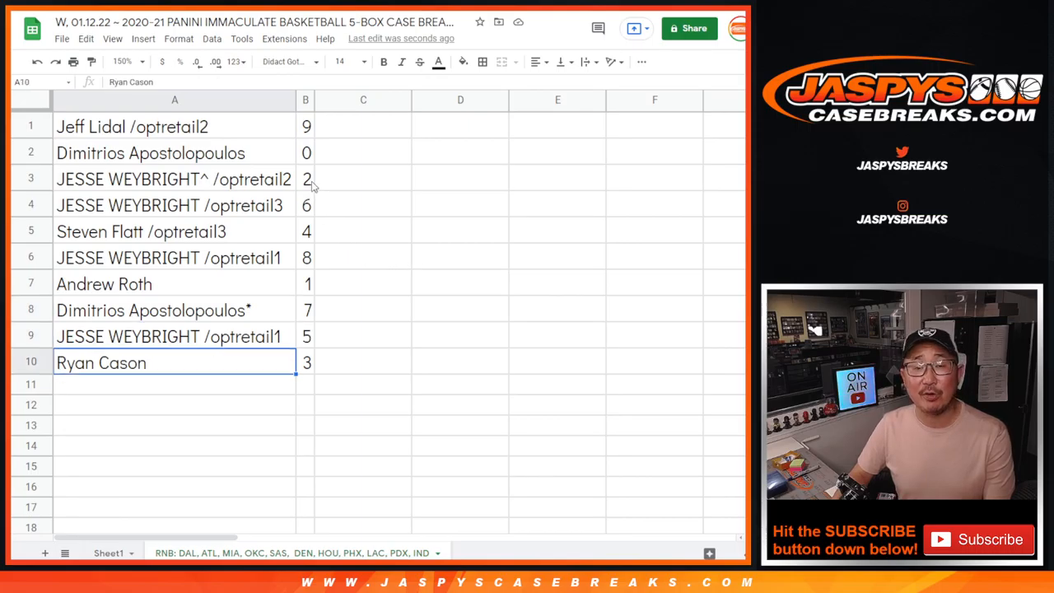
- Sort all rows by the number column, lowest to highest (0 to 9)
right_click(306, 100)
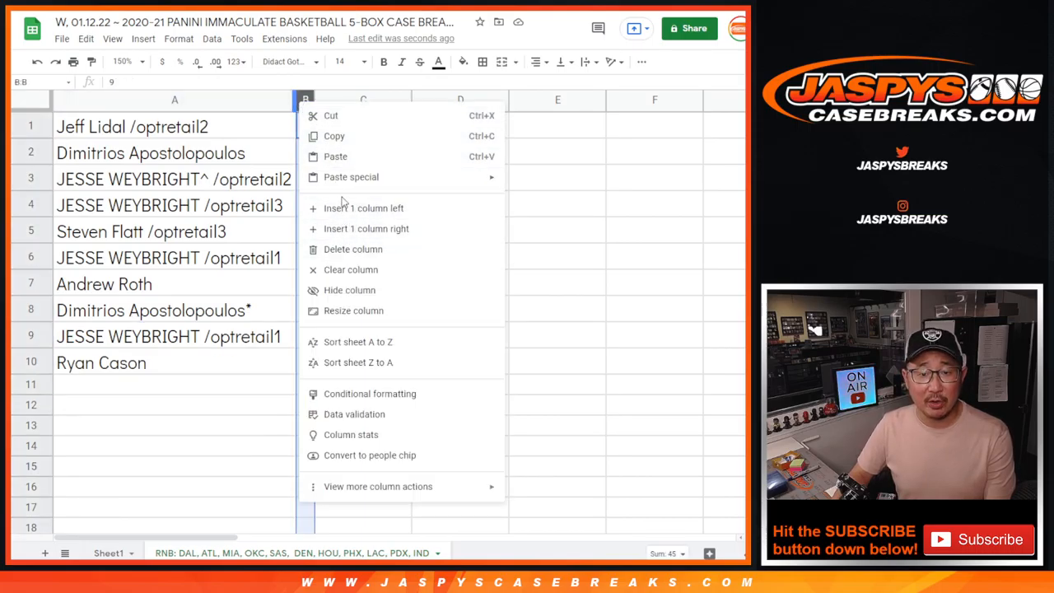
left_click(358, 341)
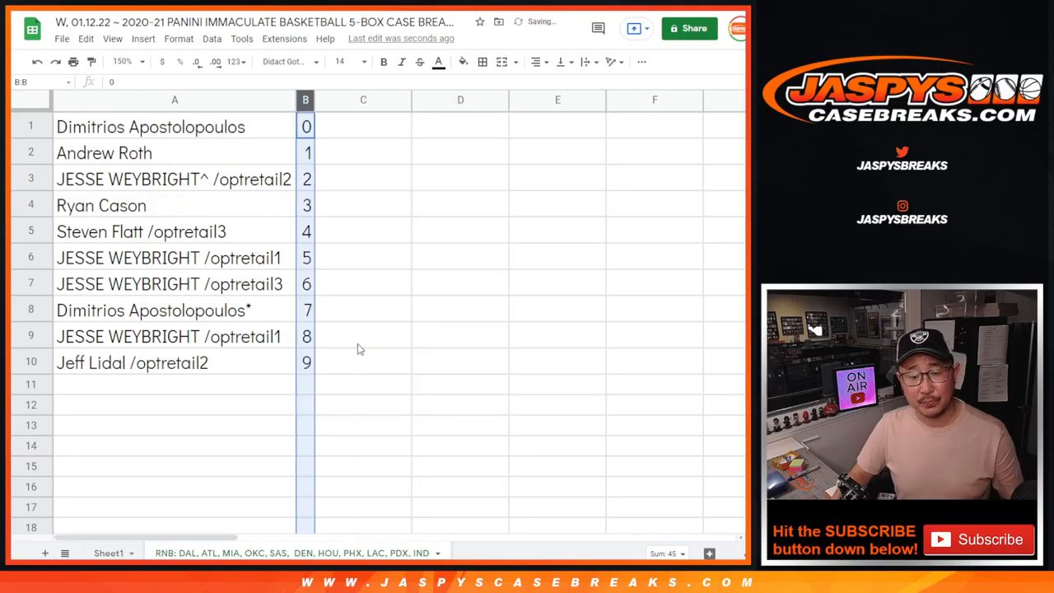